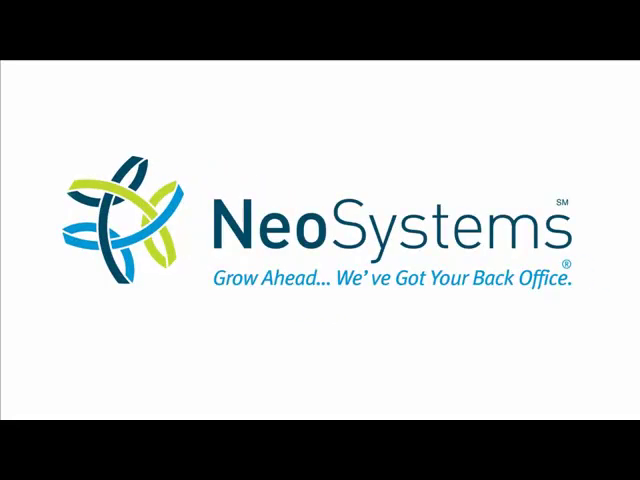
- Show the File menu's New Record, Save and Clone Record commands for Manage Journal Entries
{"action": "key", "text": "Right"}
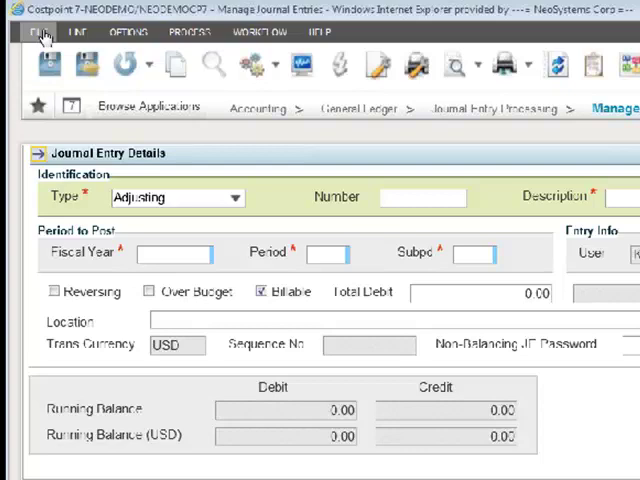
{"action": "mouse_move", "coordinate": [42, 37]}
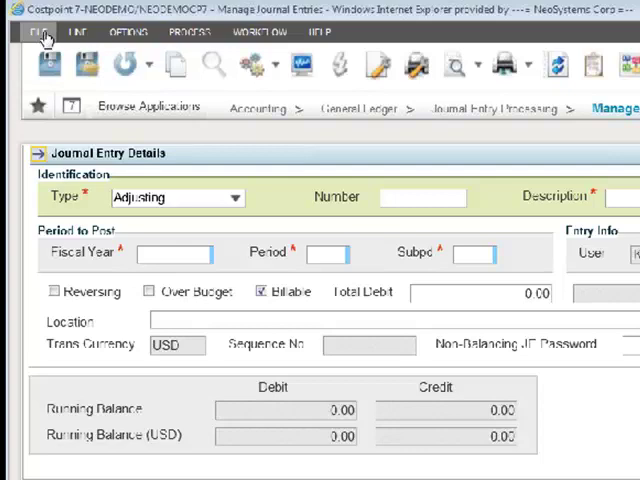
{"action": "left_click", "coordinate": [40, 31]}
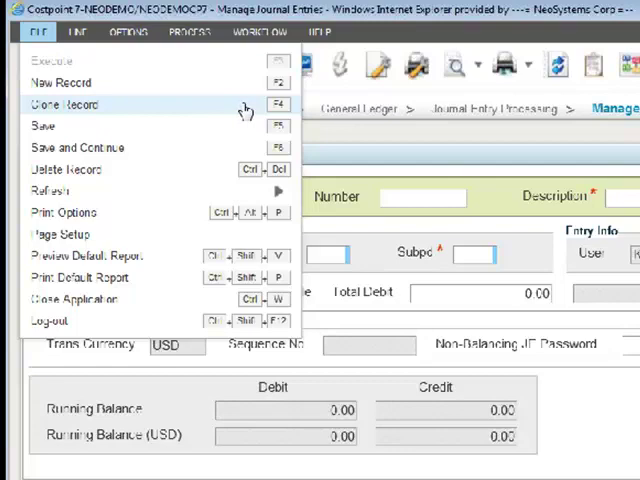
{"action": "mouse_move", "coordinate": [219, 169]}
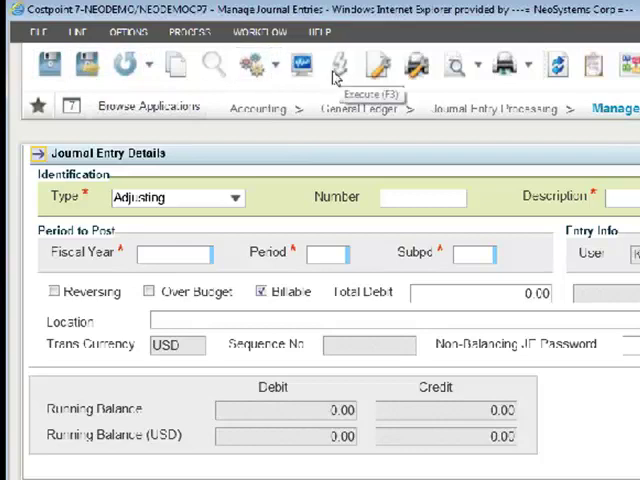
{"action": "mouse_move", "coordinate": [490, 78]}
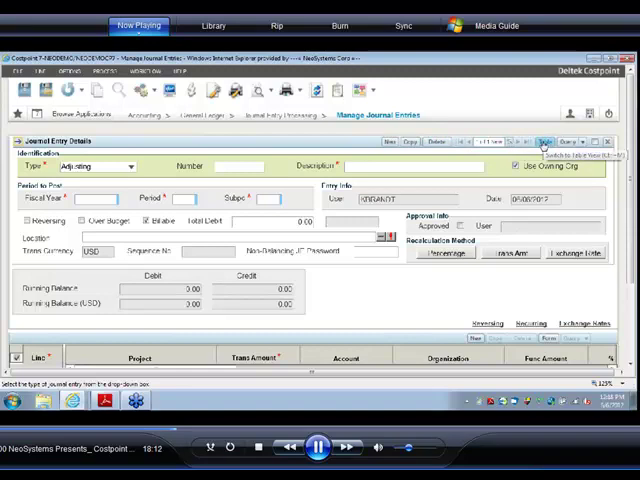
{"action": "left_click", "coordinate": [551, 141]}
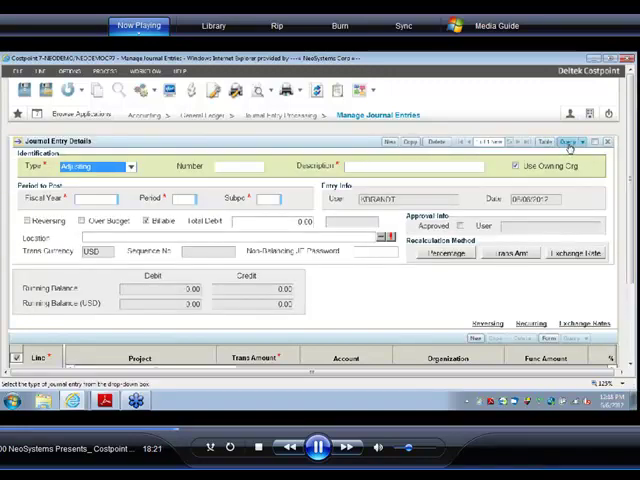
{"action": "mouse_move", "coordinate": [571, 142]}
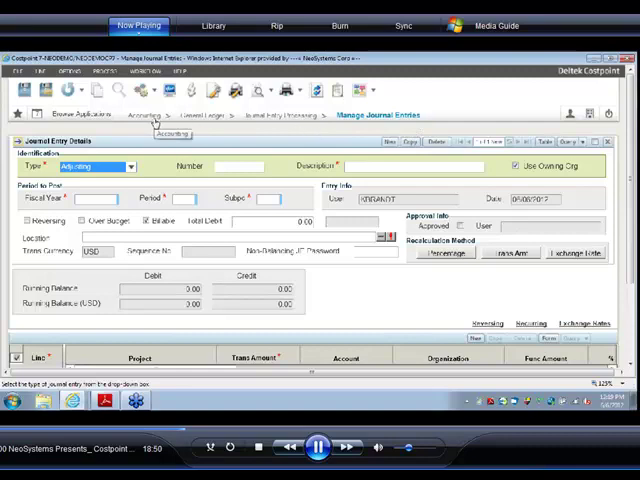
{"action": "mouse_move", "coordinate": [375, 122]}
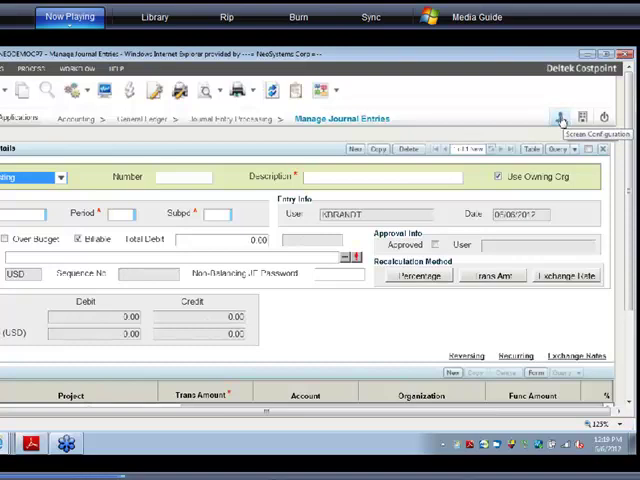
{"action": "left_click", "coordinate": [560, 117]}
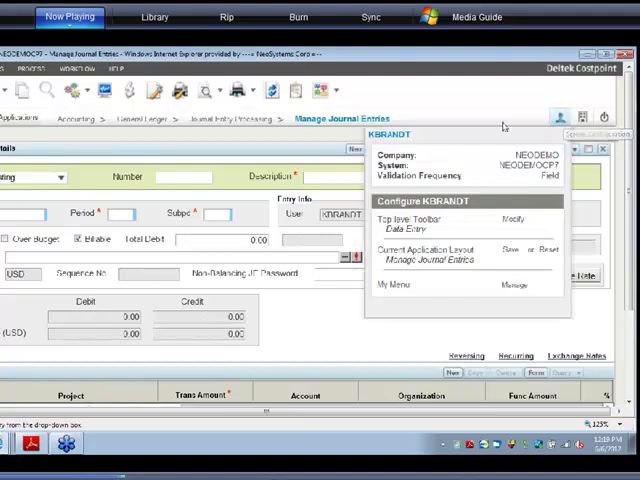
{"action": "mouse_move", "coordinate": [472, 137]}
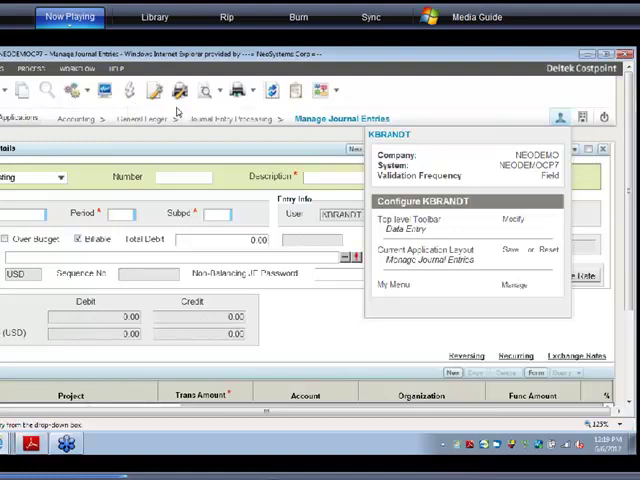
{"action": "mouse_move", "coordinate": [305, 103]}
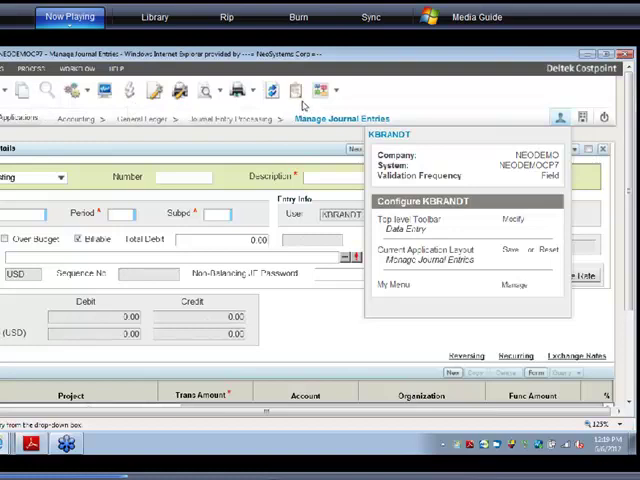
{"action": "mouse_move", "coordinate": [303, 91]}
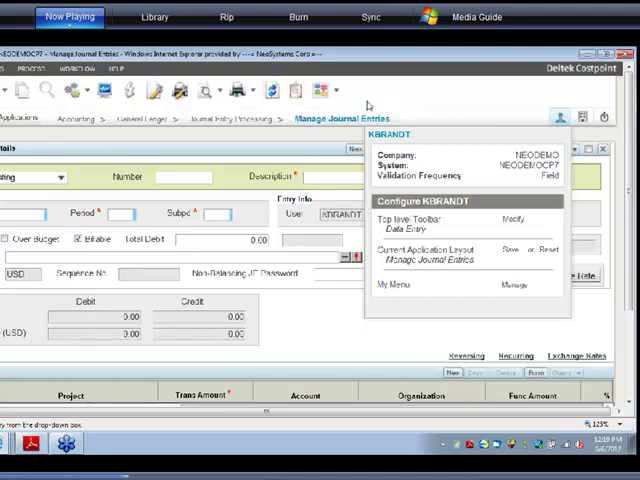
{"action": "mouse_move", "coordinate": [463, 279]}
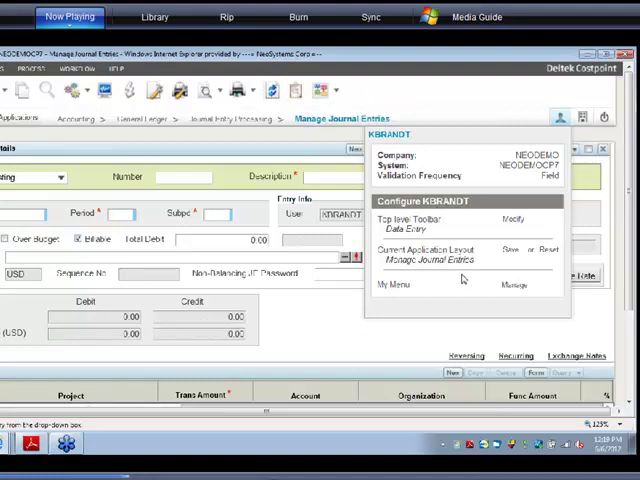
{"action": "mouse_move", "coordinate": [462, 280]}
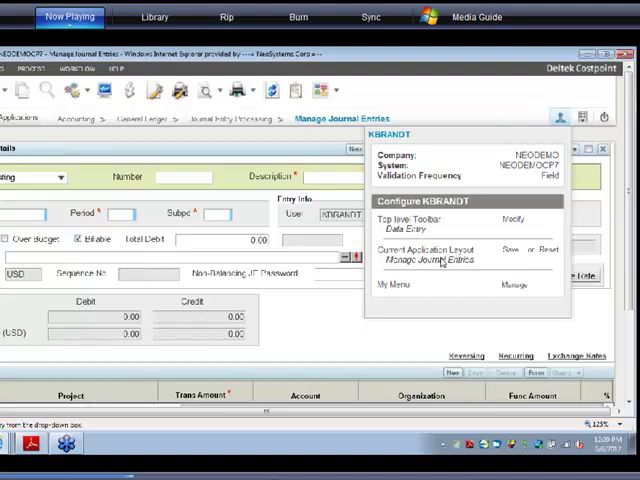
{"action": "mouse_move", "coordinate": [448, 291]}
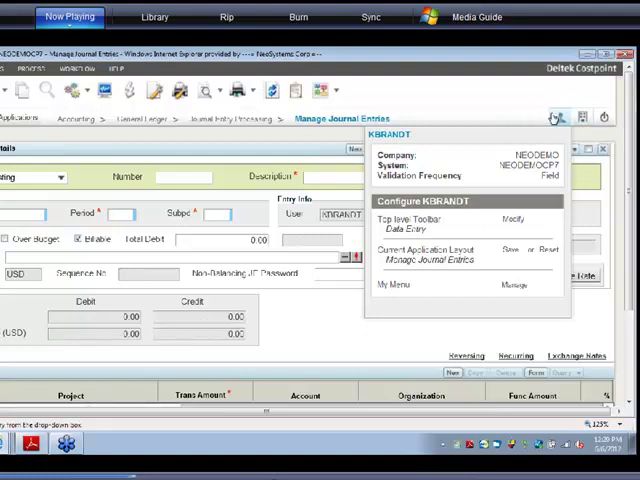
{"action": "mouse_move", "coordinate": [583, 117]}
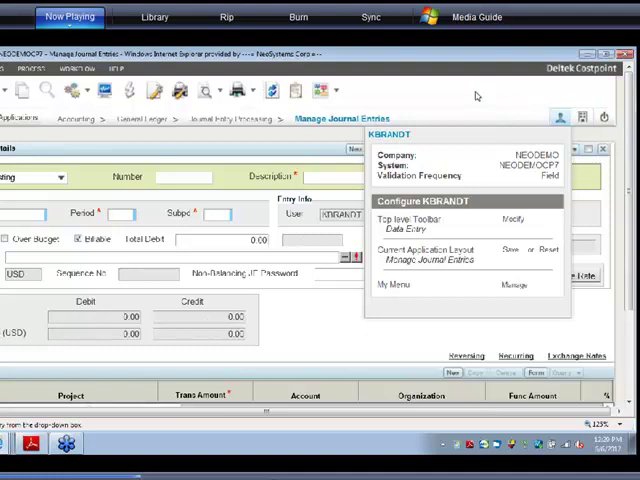
{"action": "mouse_move", "coordinate": [481, 96]}
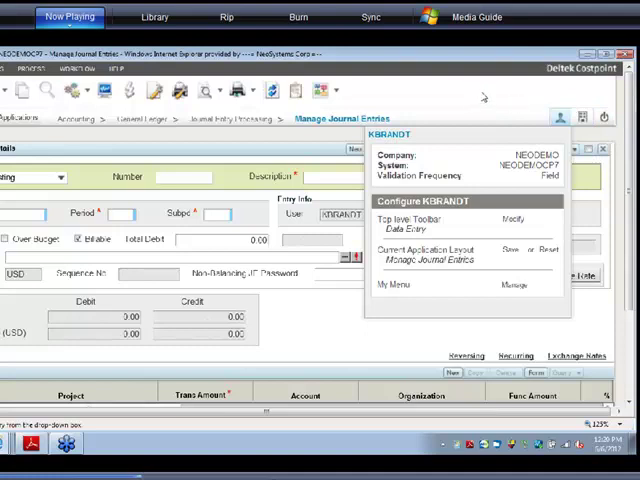
{"action": "mouse_move", "coordinate": [353, 410]}
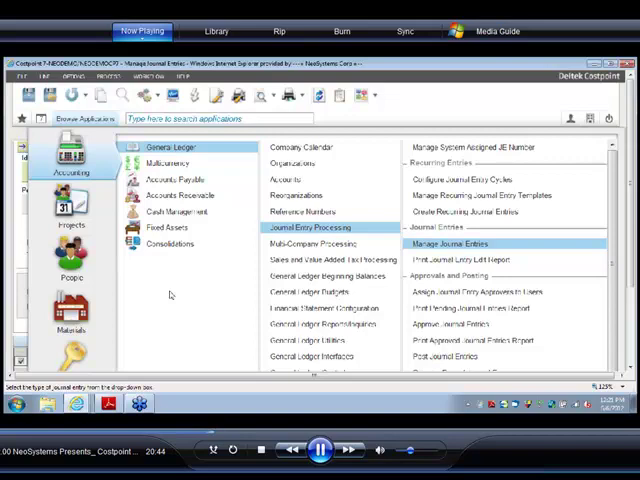
{"action": "mouse_move", "coordinate": [157, 272]}
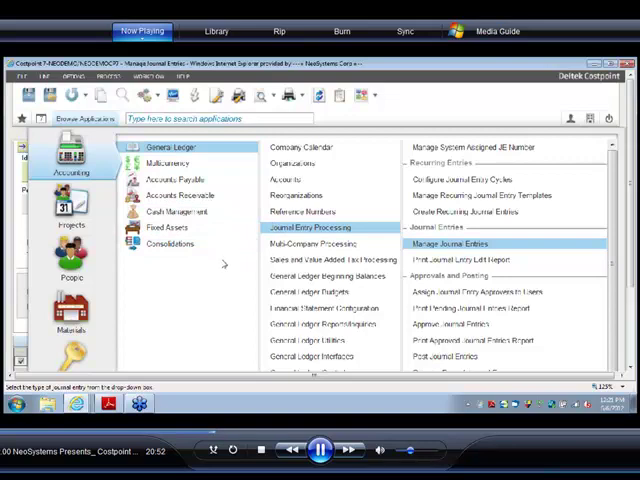
{"action": "mouse_move", "coordinate": [224, 292]}
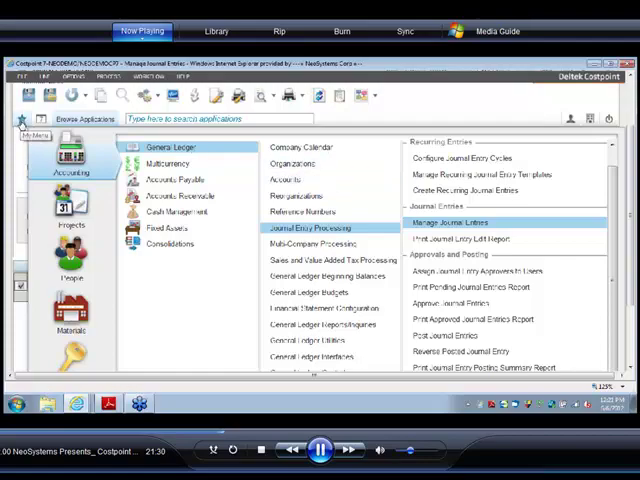
- Display My Menu listing Accounts Payable Actions and Journal Entry Actions like Approve Journal Entries
{"action": "left_click", "coordinate": [47, 106]}
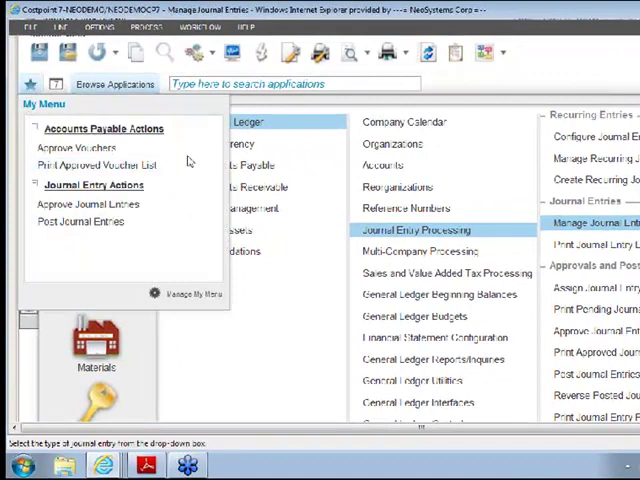
{"action": "mouse_move", "coordinate": [105, 128]}
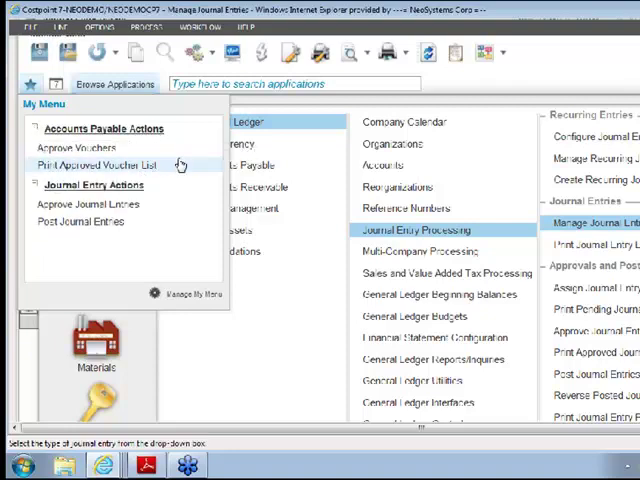
{"action": "mouse_move", "coordinate": [85, 147]}
{"action": "type", "text": "Accounts payable"}
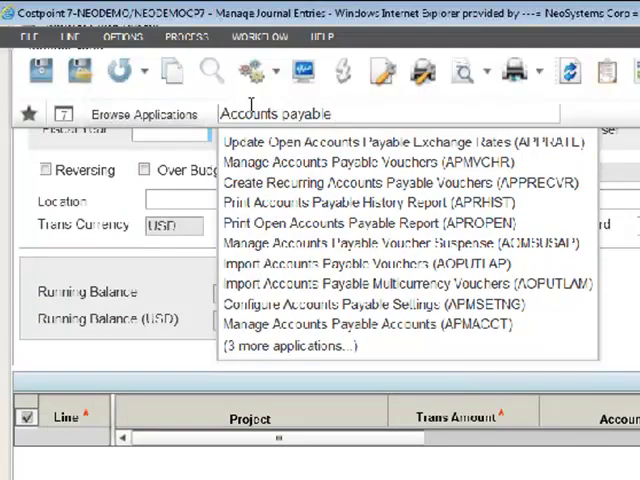
{"action": "mouse_move", "coordinate": [318, 163]}
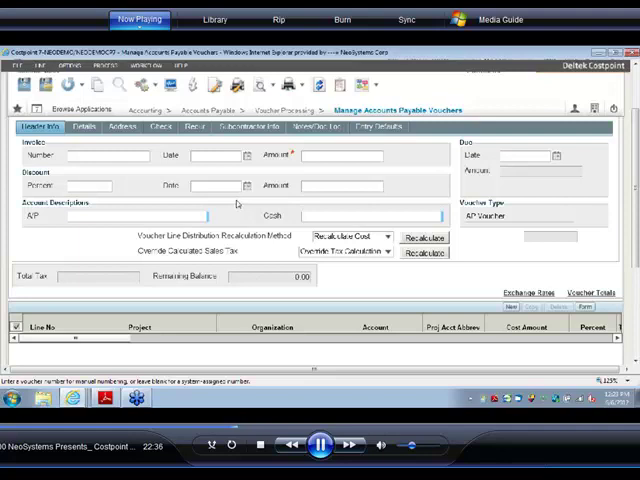
{"action": "mouse_move", "coordinate": [233, 201]}
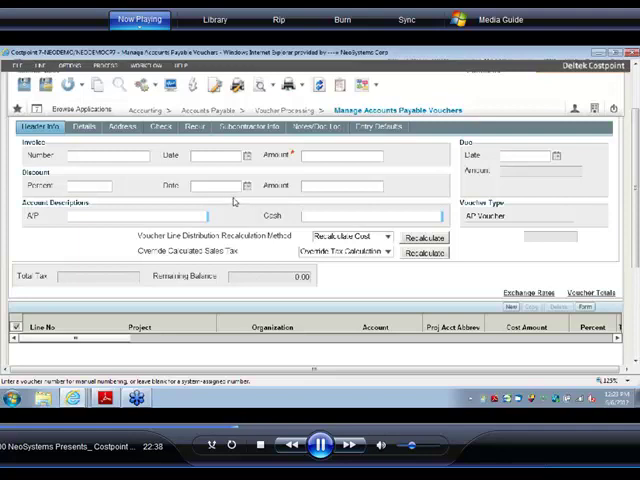
{"action": "mouse_move", "coordinate": [235, 205]}
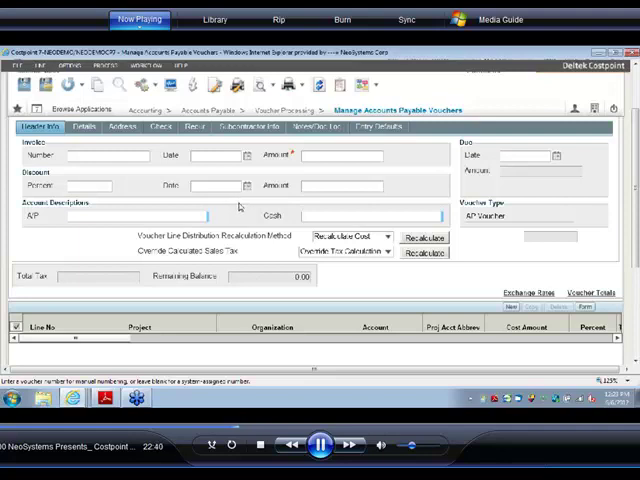